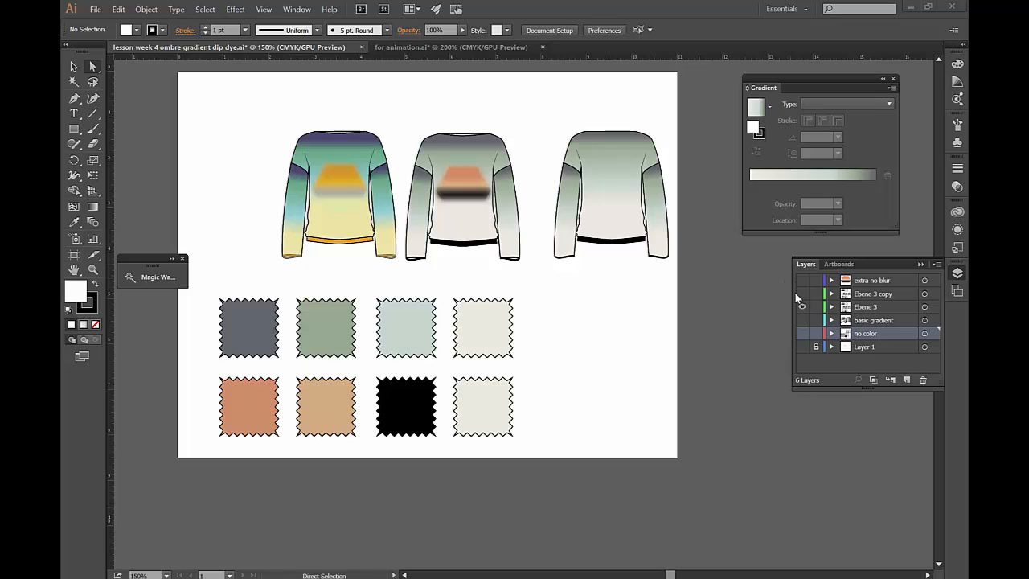
Step: Hide the finished and basic grey sweater layers and show the uncoloured sketch layer
{"action": "left_click", "coordinate": [802, 320]}
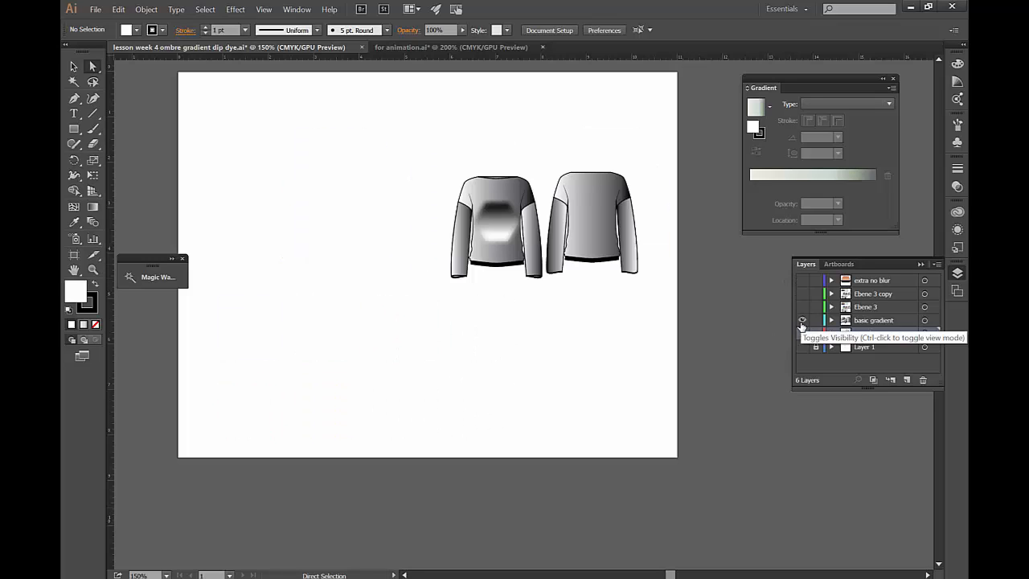
{"action": "left_click", "coordinate": [801, 324]}
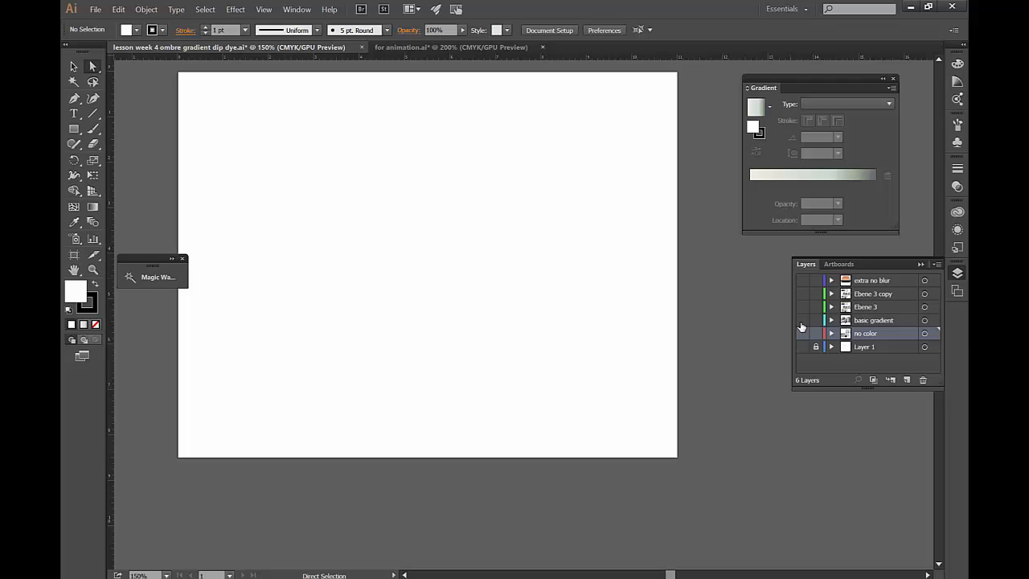
{"action": "left_click", "coordinate": [801, 333]}
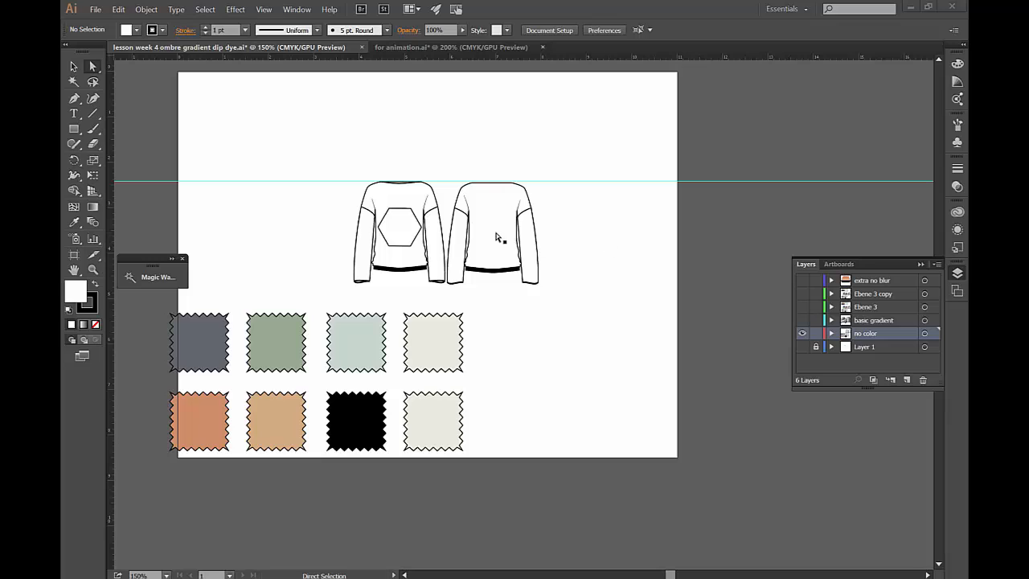
{"action": "mouse_move", "coordinate": [416, 193]}
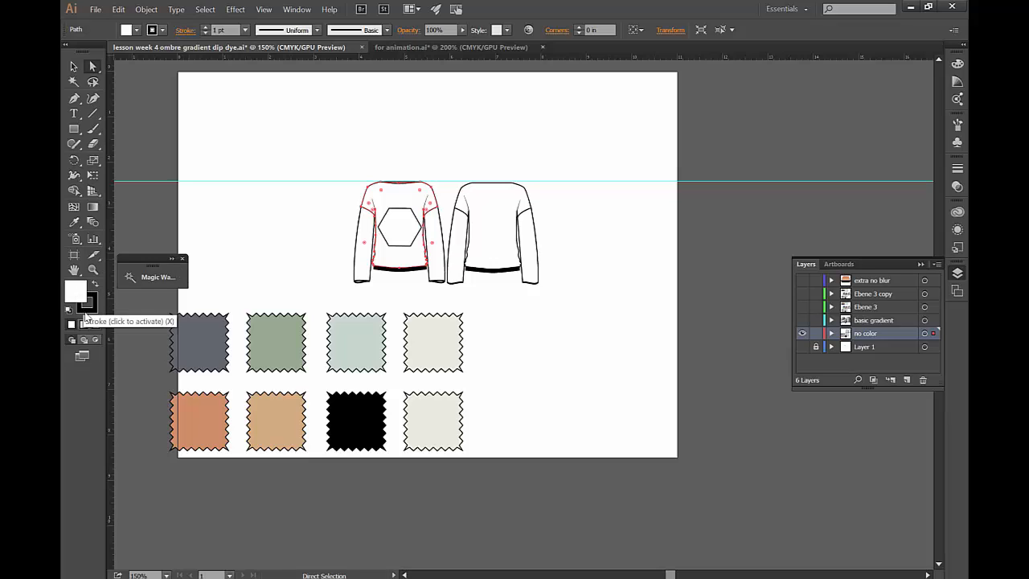
Step: Fill the front bodice with a linear gradient whose added stop takes the grey-green swatch at about 43%
{"action": "left_click", "coordinate": [86, 325]}
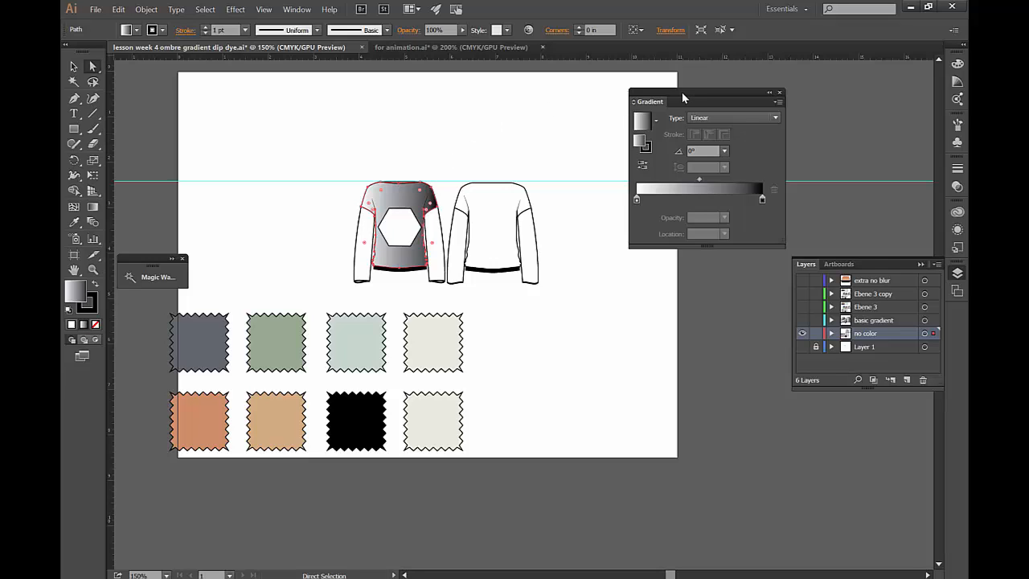
{"action": "left_click", "coordinate": [296, 9]}
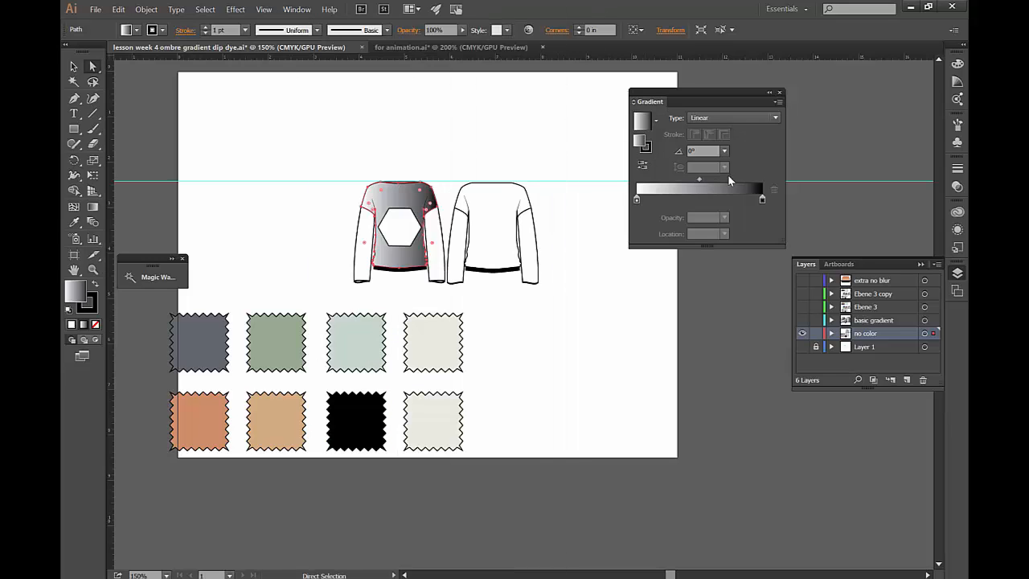
{"action": "mouse_move", "coordinate": [758, 199]}
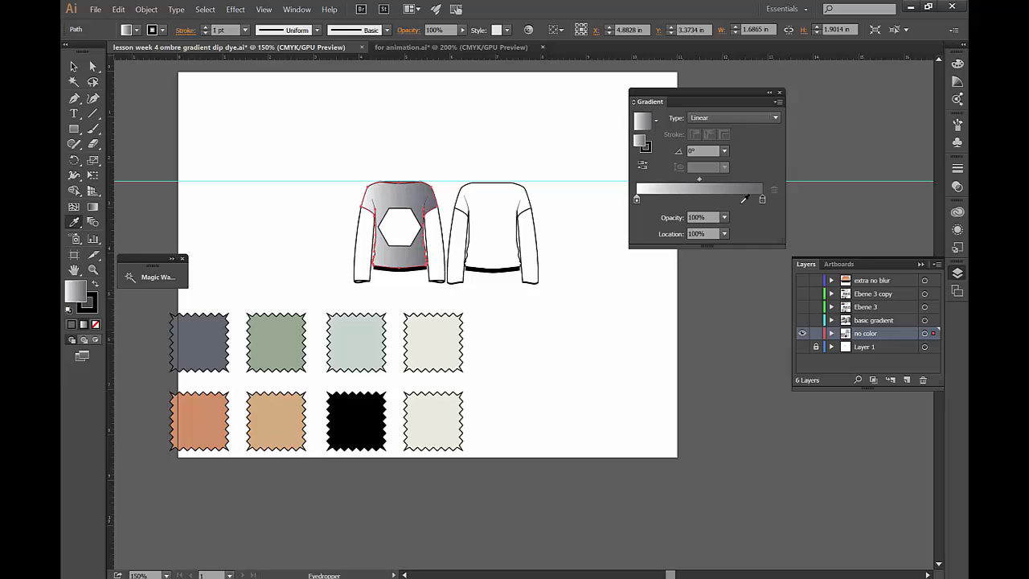
{"action": "mouse_move", "coordinate": [738, 199]}
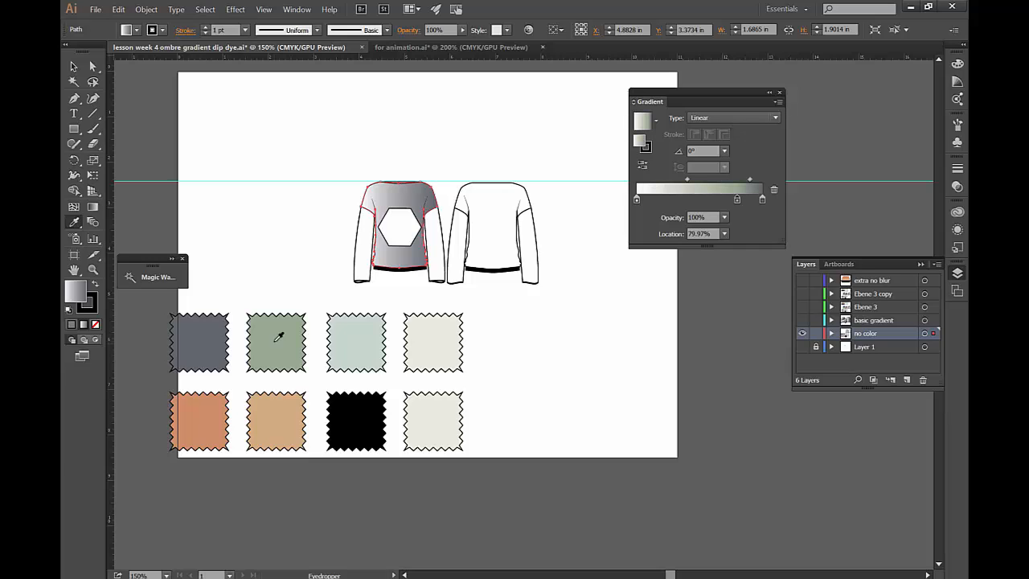
{"action": "left_click", "coordinate": [276, 336]}
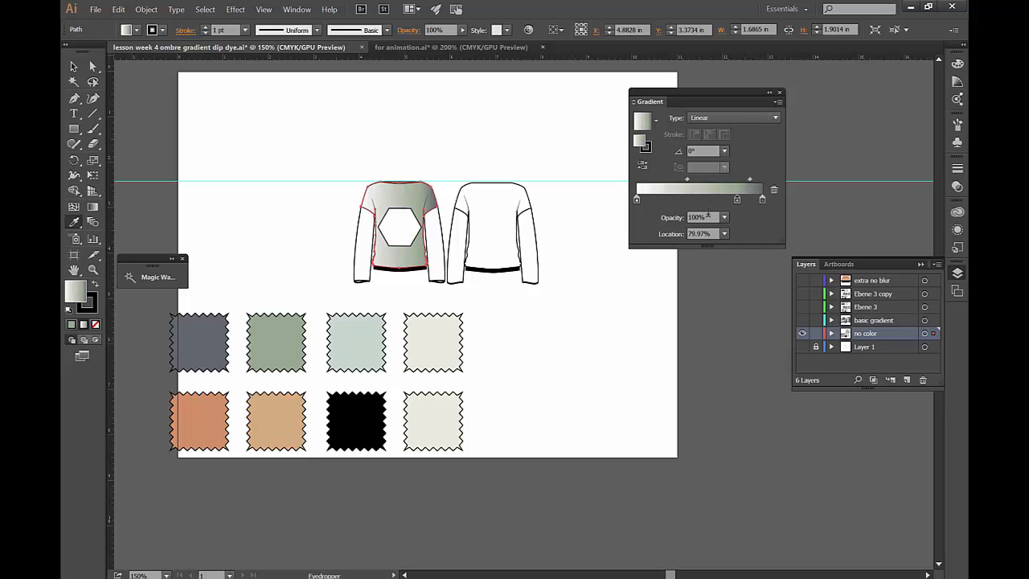
{"action": "mouse_move", "coordinate": [696, 199]}
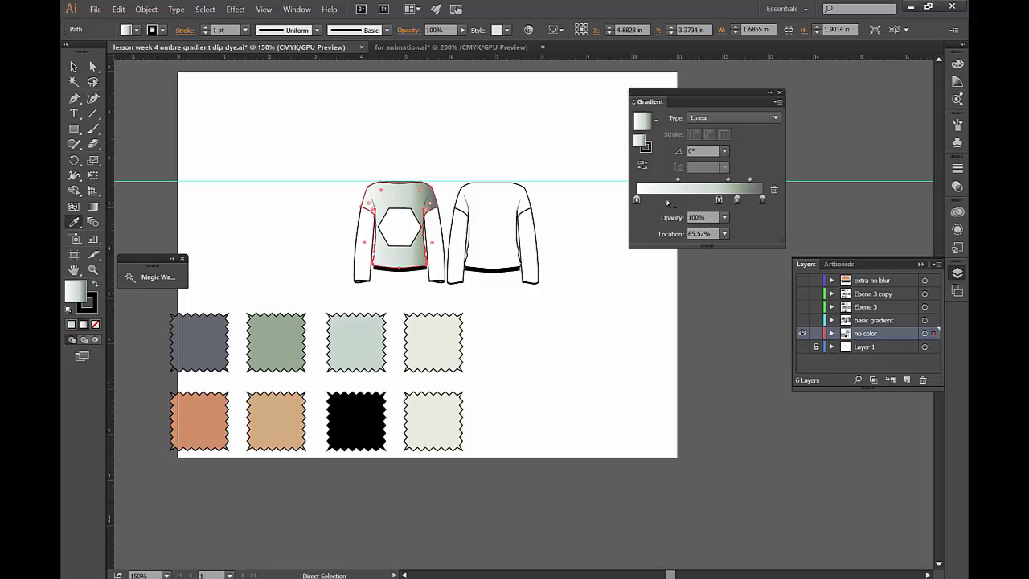
{"action": "left_click_drag", "start_coordinate": [678, 199], "coordinate": [637, 199]}
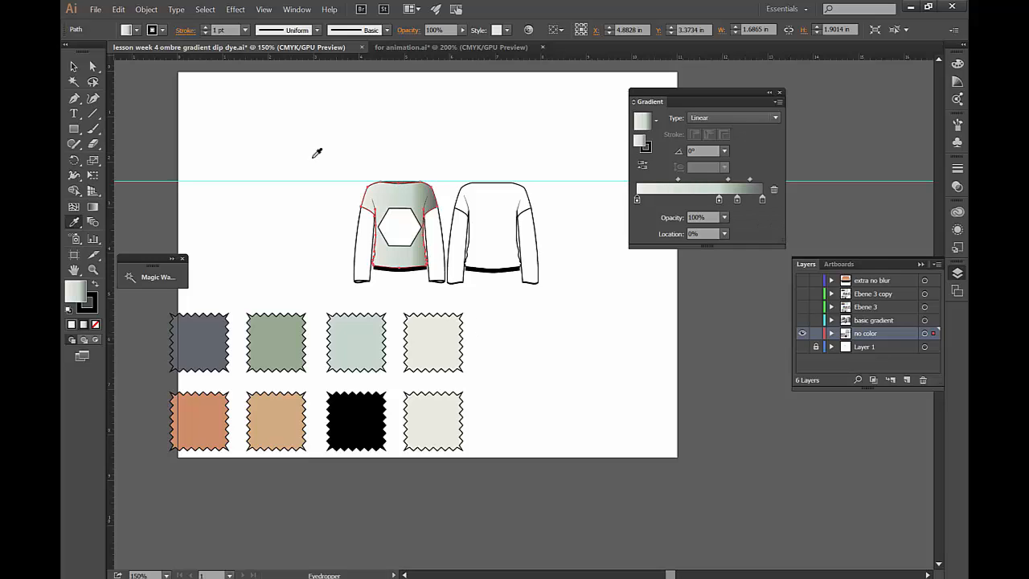
{"action": "mouse_move", "coordinate": [94, 206]}
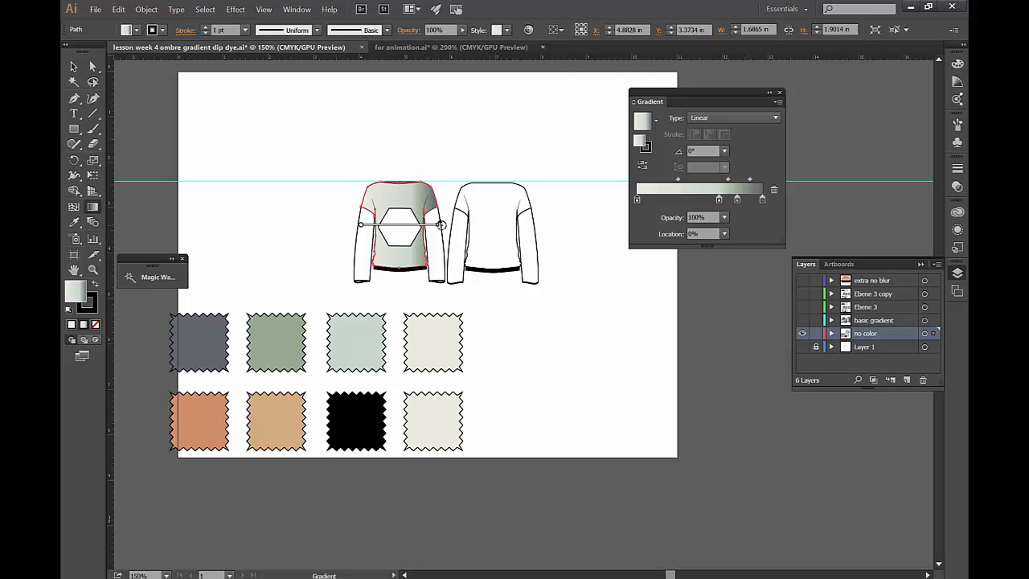
Step: Reorient the bodice gradient vertically to about 89.5°, dark at the shoulders, then deselect
{"action": "left_click_drag", "start_coordinate": [440, 225], "coordinate": [357, 151]}
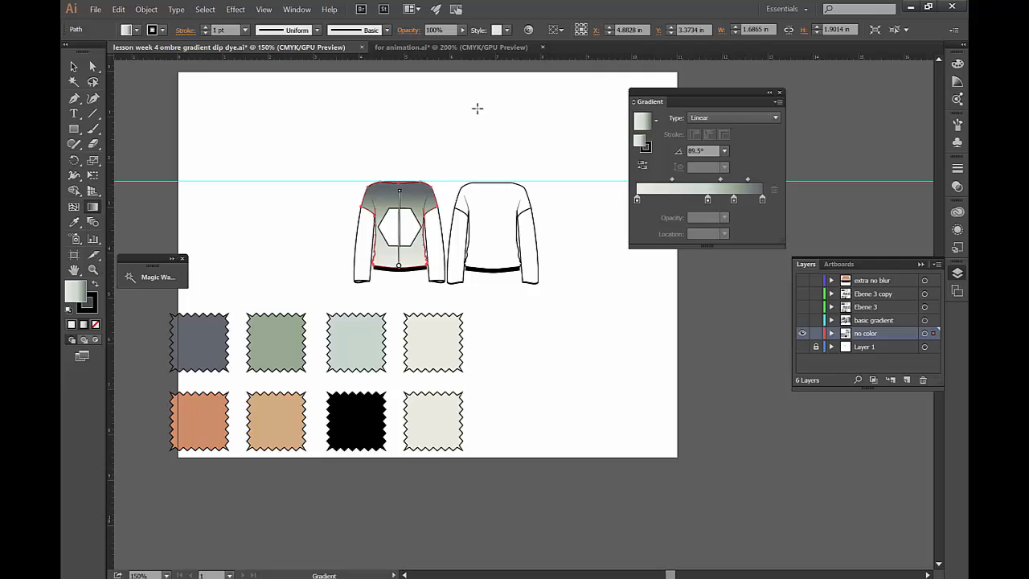
{"action": "left_click", "coordinate": [91, 68]}
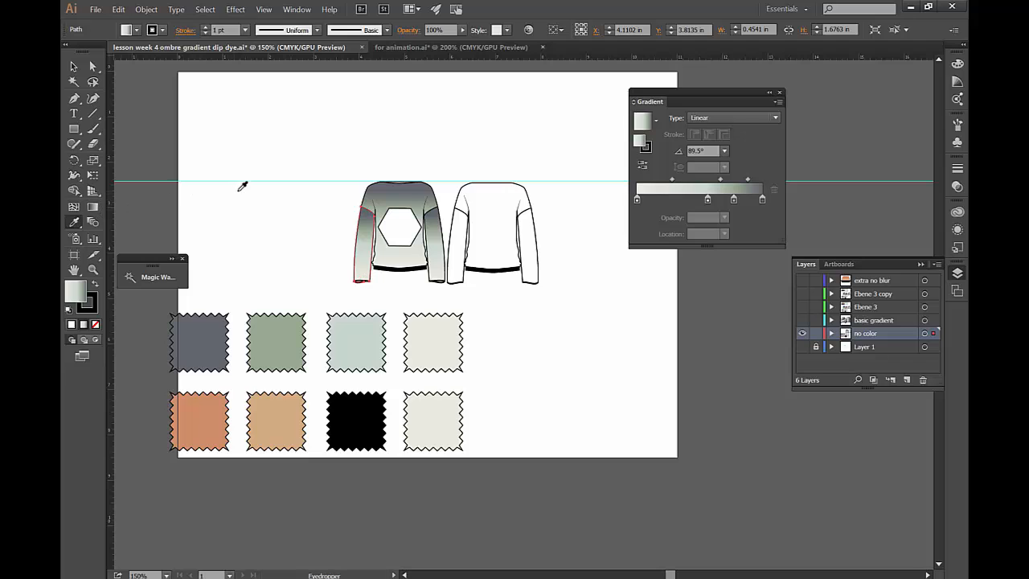
Step: Set Eyedropper Options to pick up appearance fill so the front ombre can be sampled onto the back sweater
{"action": "double_click", "coordinate": [74, 222]}
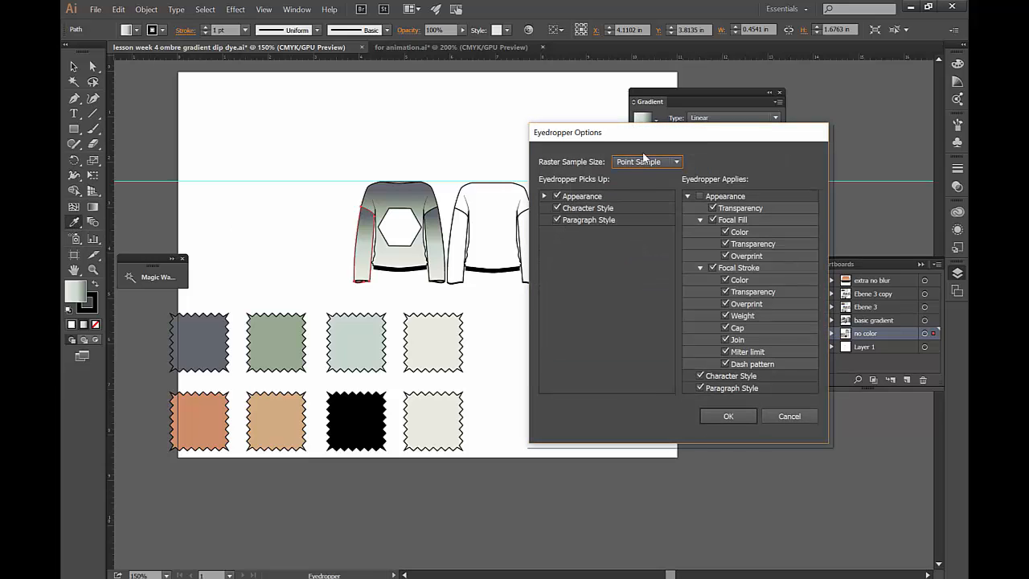
{"action": "left_click", "coordinate": [543, 196]}
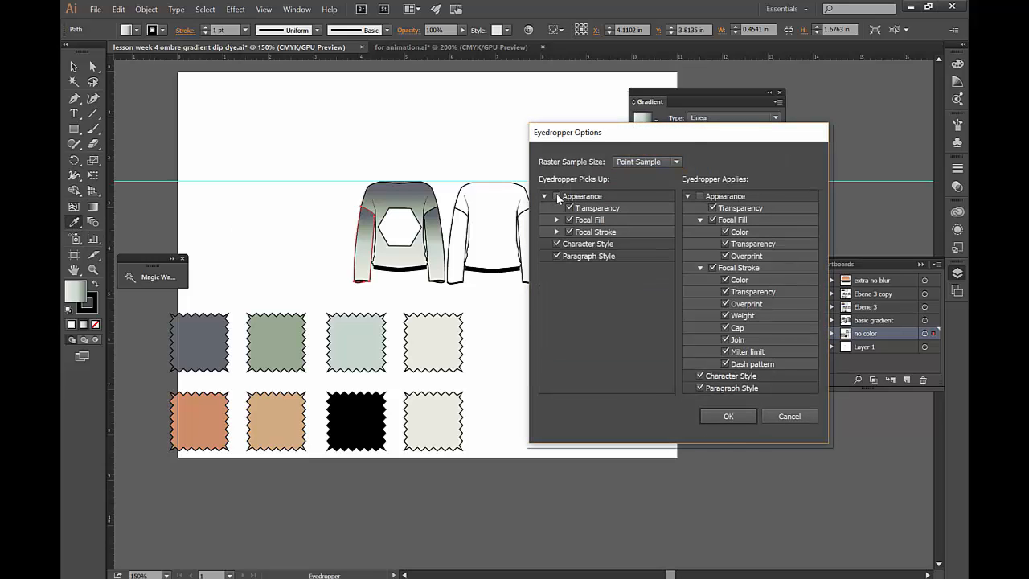
{"action": "left_click", "coordinate": [556, 196]}
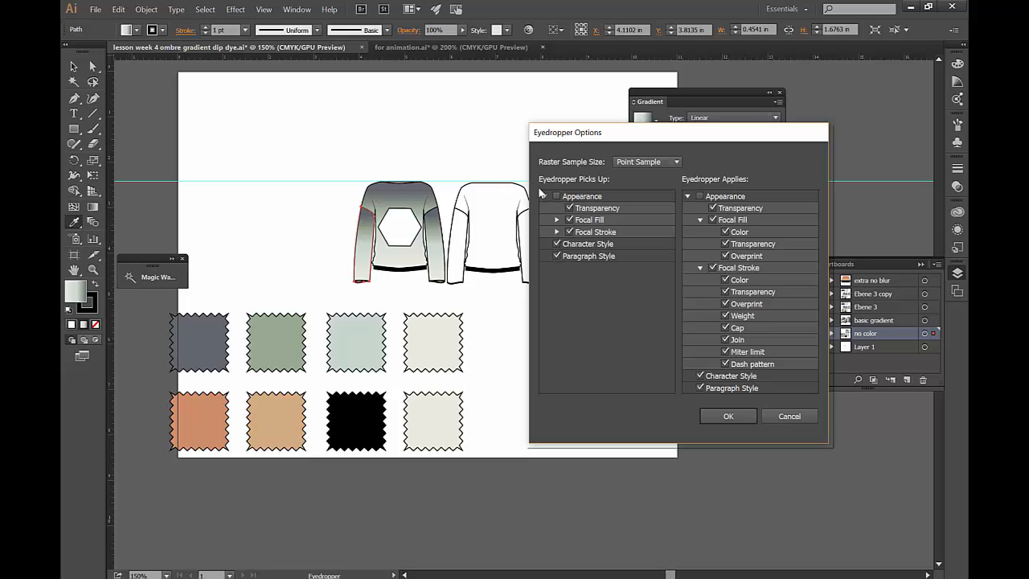
{"action": "left_click", "coordinate": [727, 415]}
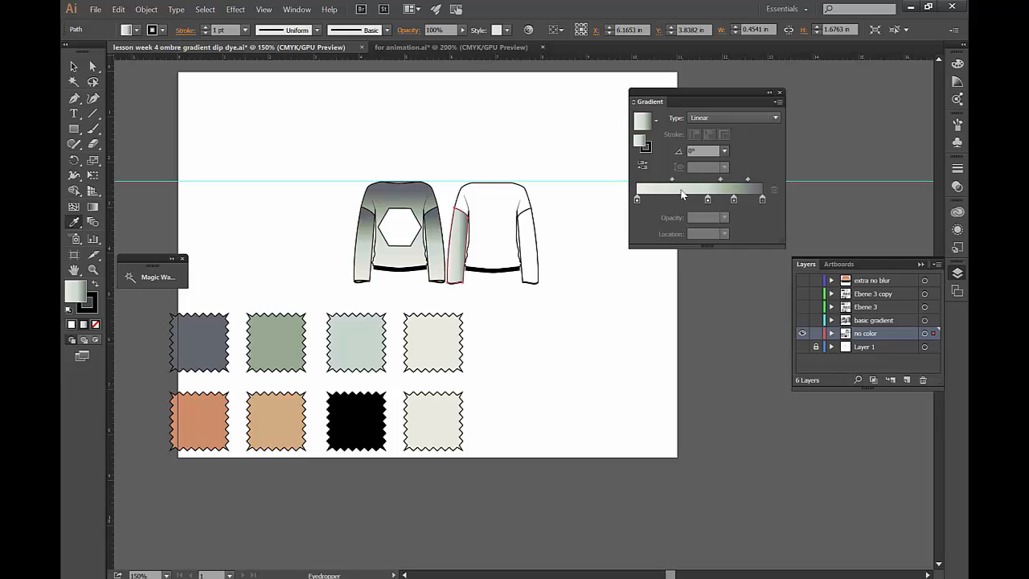
{"action": "mouse_move", "coordinate": [555, 230]}
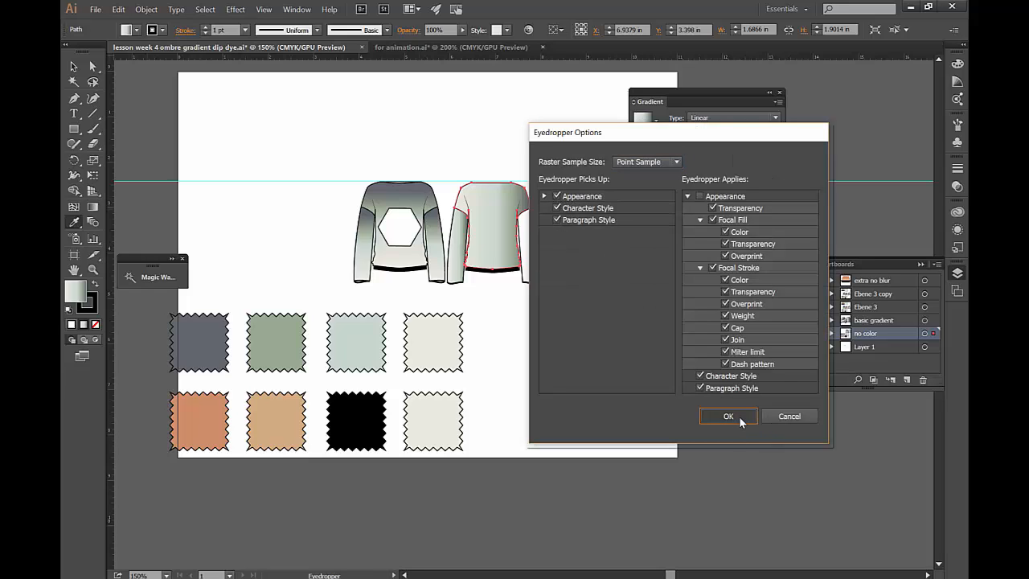
{"action": "left_click", "coordinate": [726, 415]}
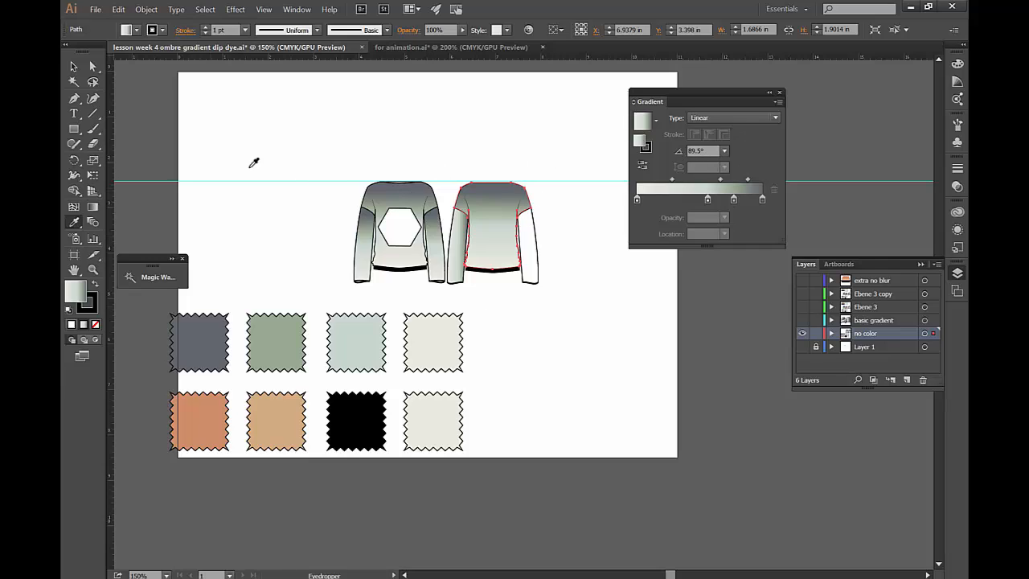
{"action": "mouse_move", "coordinate": [466, 225]}
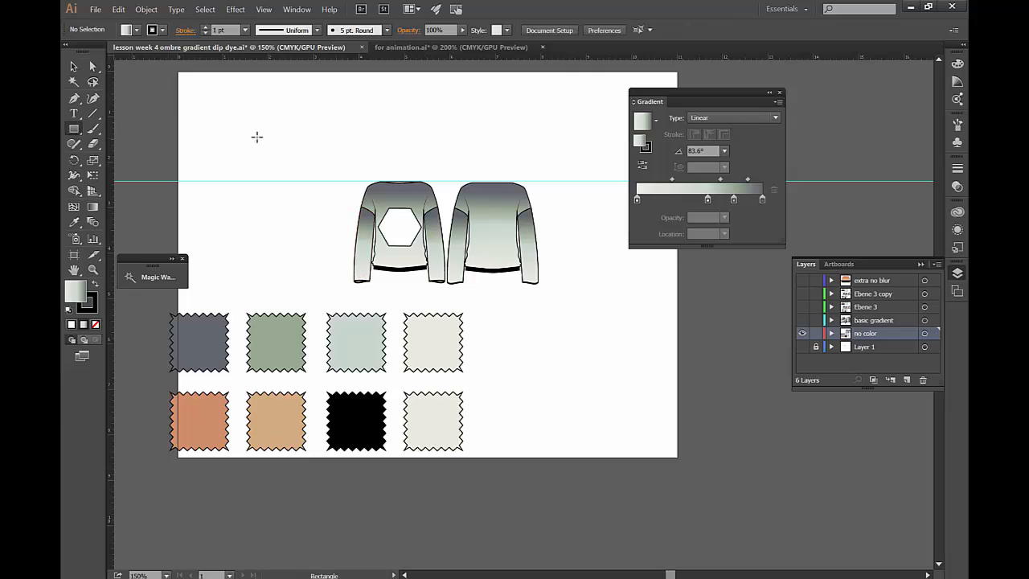
Step: Draw a large test rectangle at top left and orient its grey-green ombre to run top to bottom
{"action": "left_click_drag", "start_coordinate": [190, 116], "coordinate": [328, 280]}
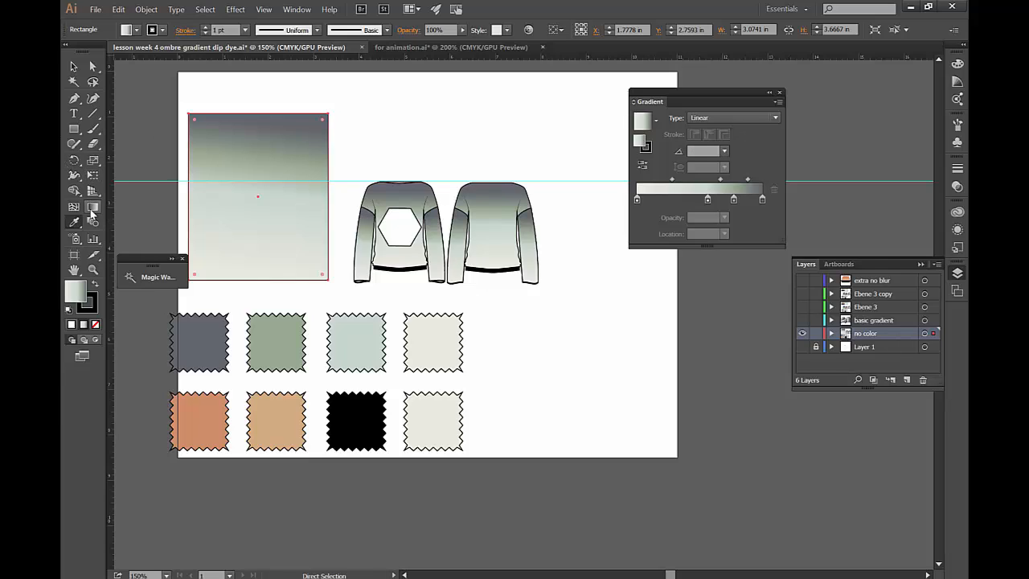
{"action": "left_click_drag", "start_coordinate": [234, 180], "coordinate": [296, 136]}
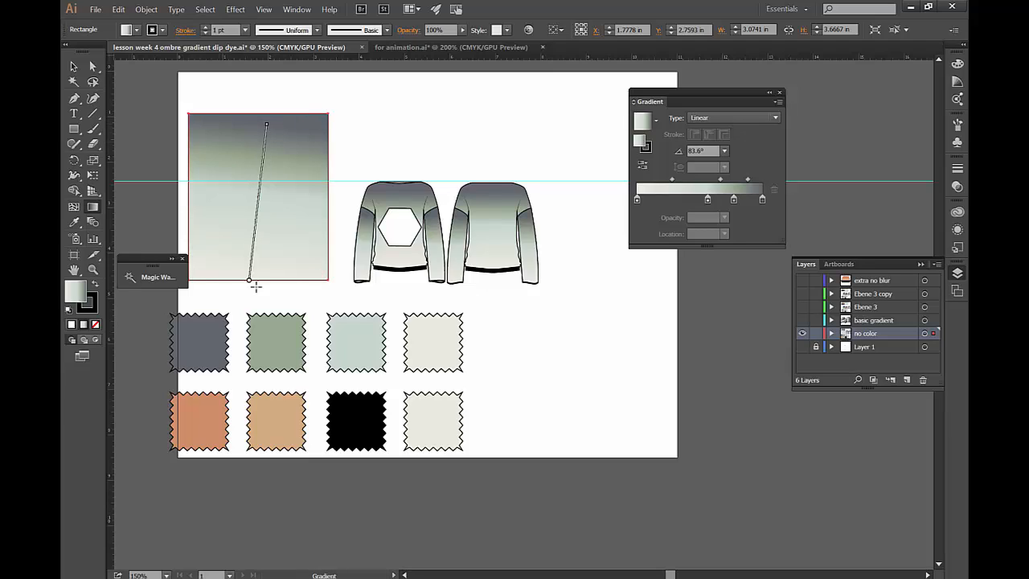
{"action": "left_click_drag", "start_coordinate": [267, 125], "coordinate": [295, 129]}
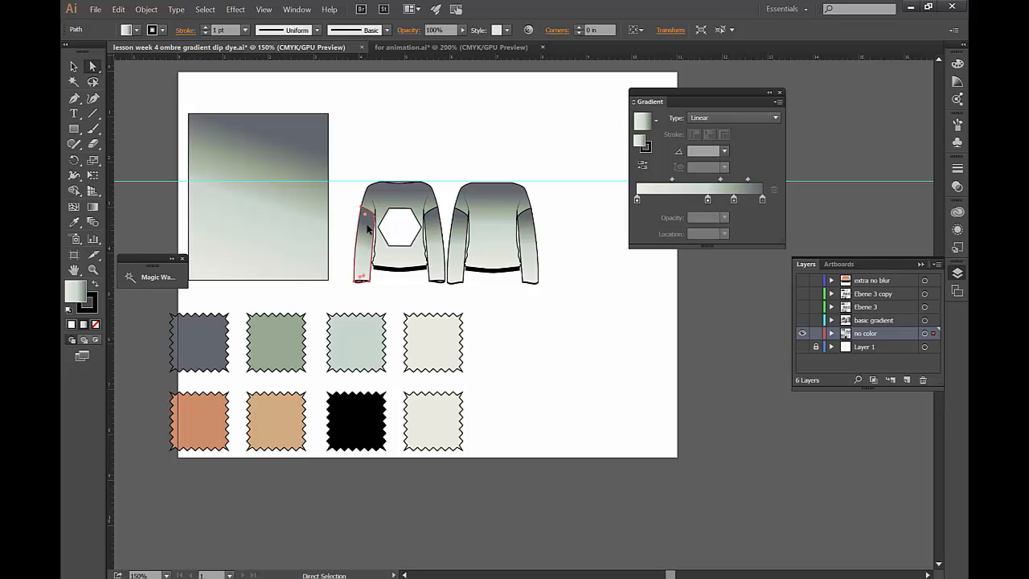
{"action": "right_click", "coordinate": [367, 228]}
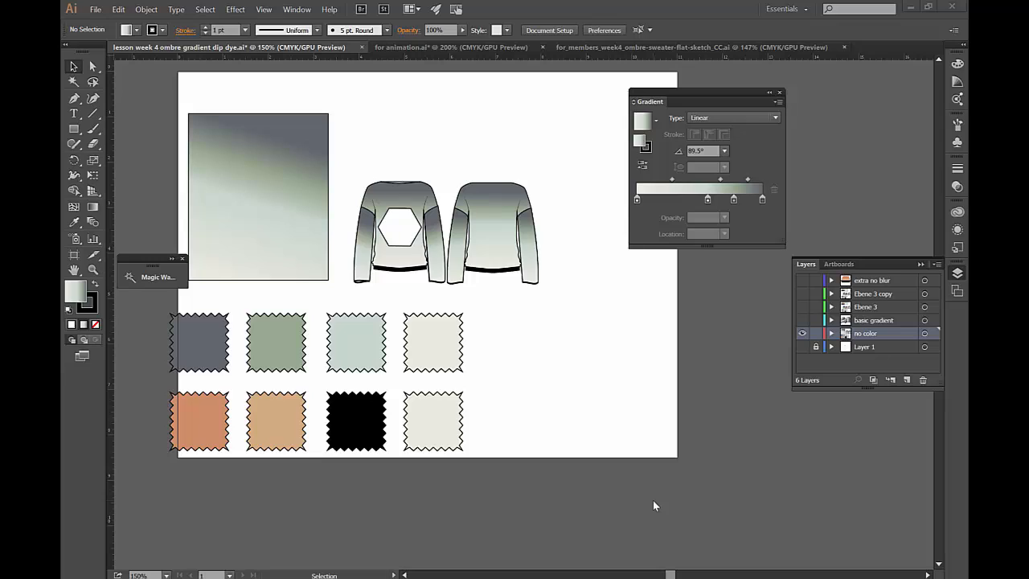
{"action": "mouse_move", "coordinate": [711, 391]}
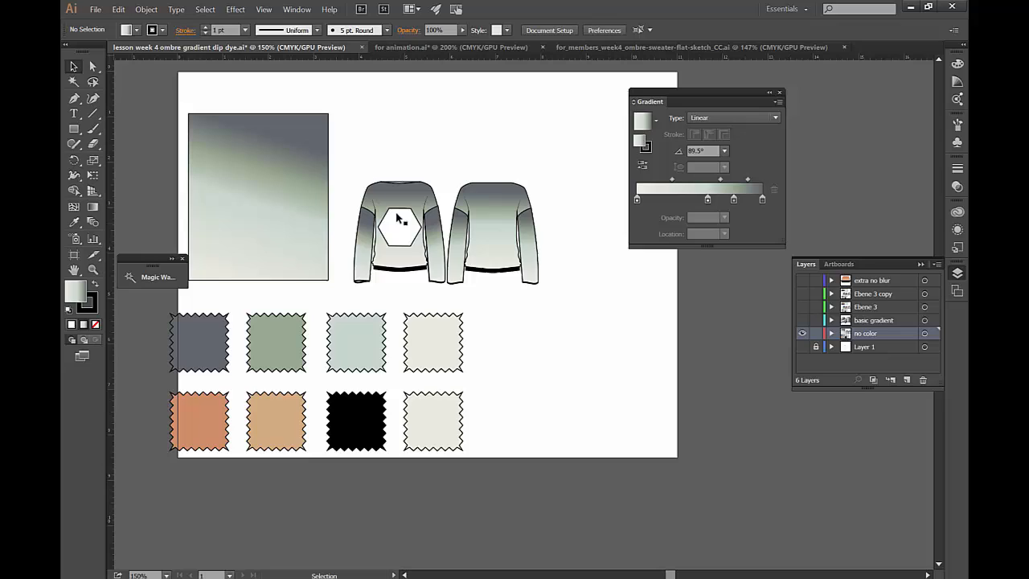
Step: Select the front bodice, then enter Isolation Mode on the middle coloured sweater group
{"action": "left_click", "coordinate": [399, 233]}
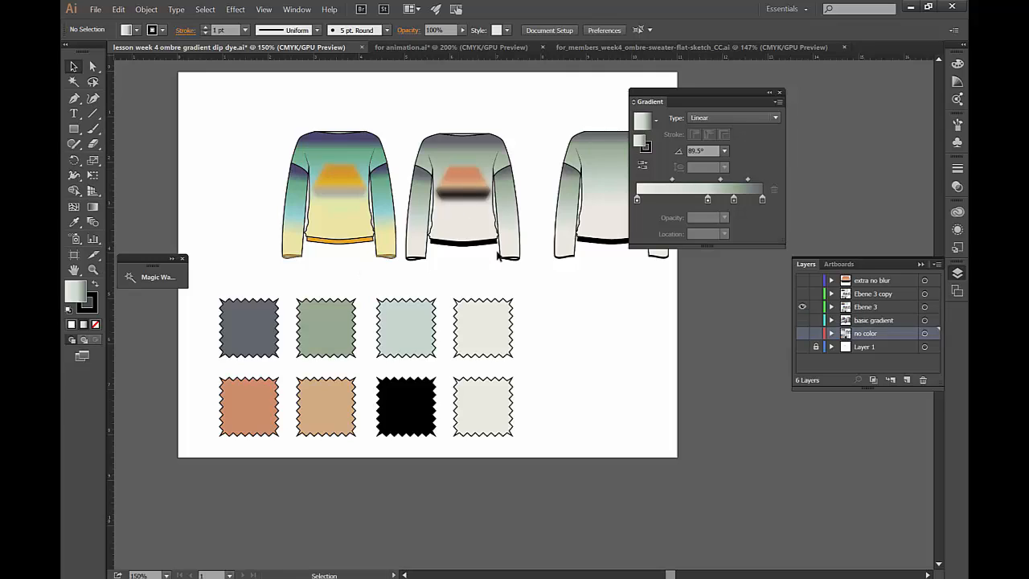
{"action": "double_click", "coordinate": [463, 196]}
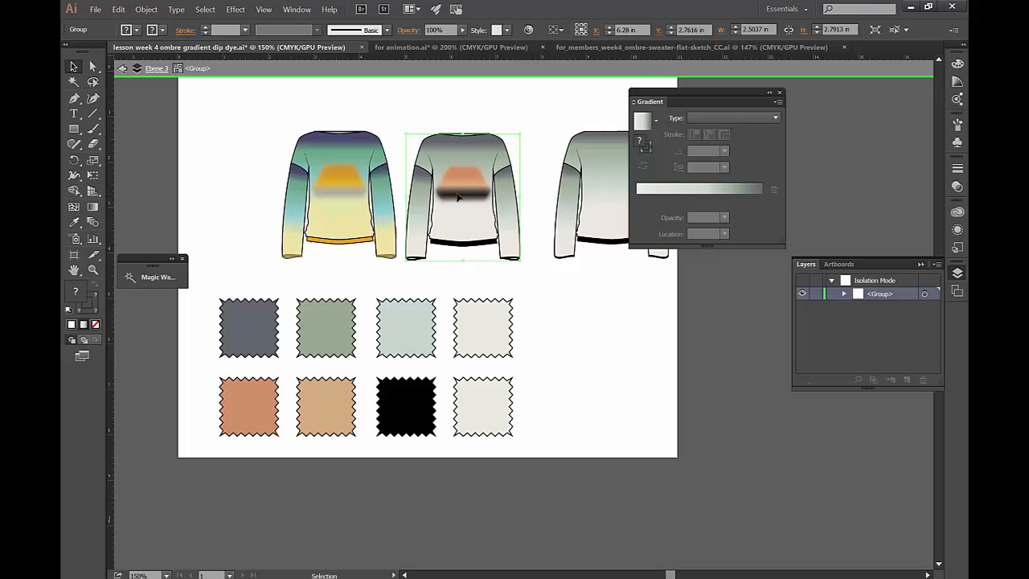